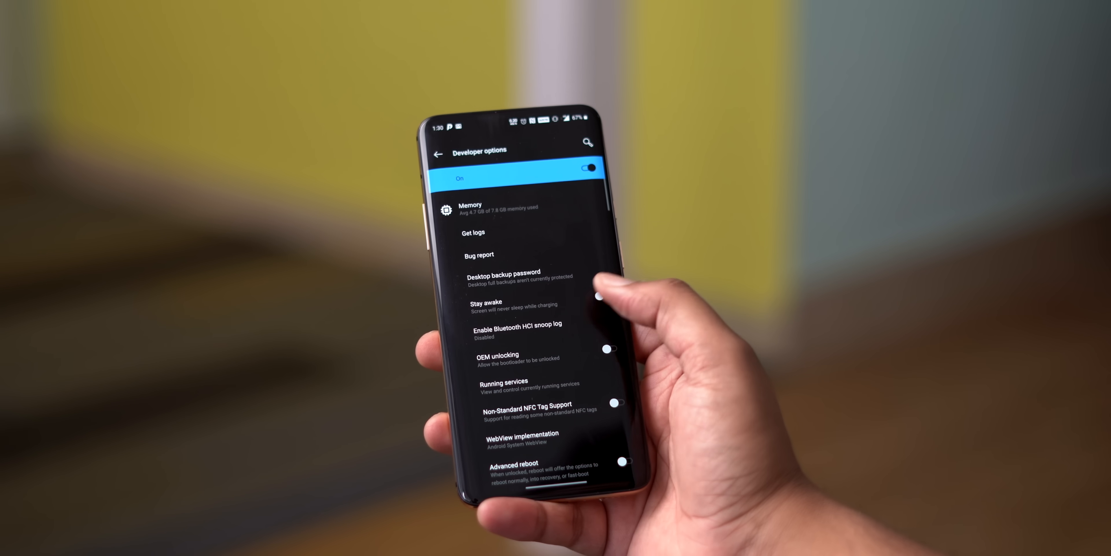
# - Remove the recommended long-unused apps through Play Store's Free up space list
pyautogui.scroll(-3)
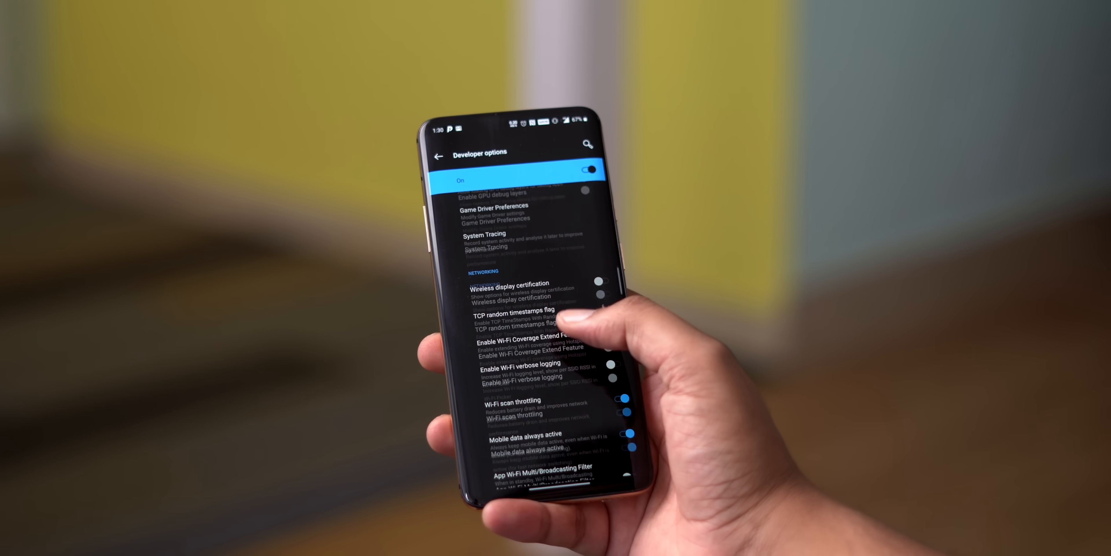
pyautogui.scroll(-3)
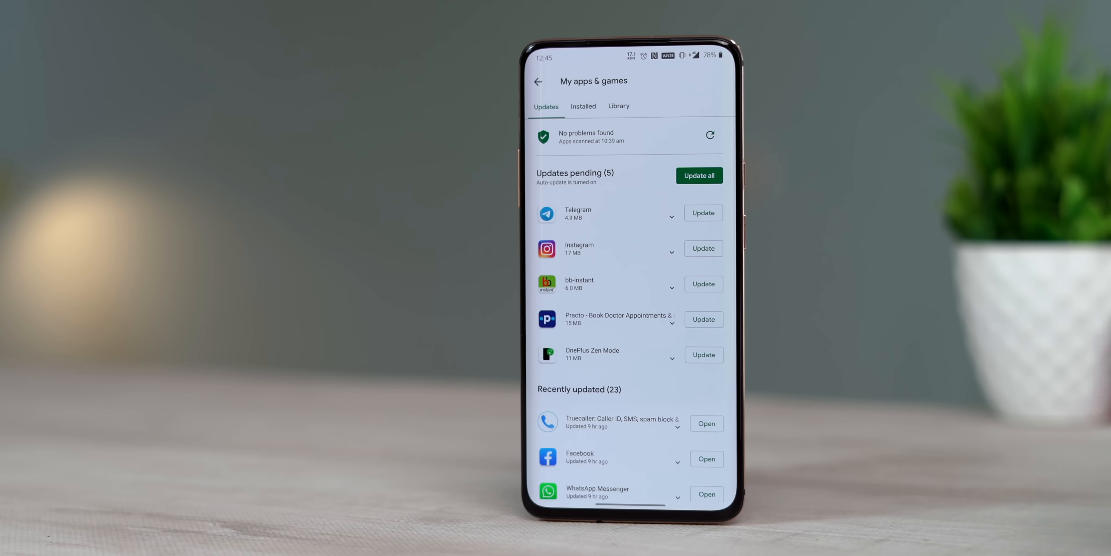
pyautogui.click(582, 107)
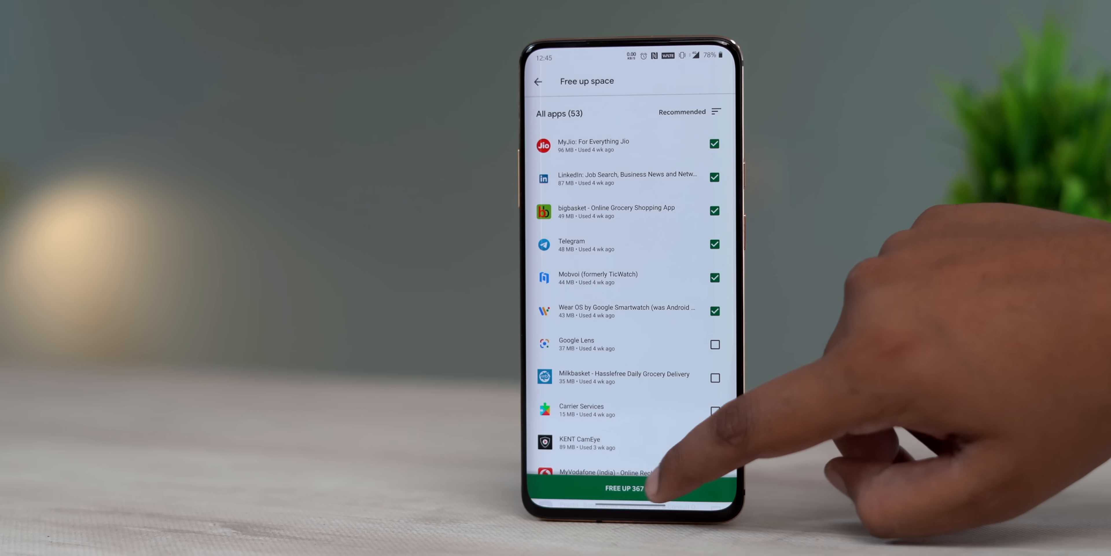
pyautogui.click(628, 487)
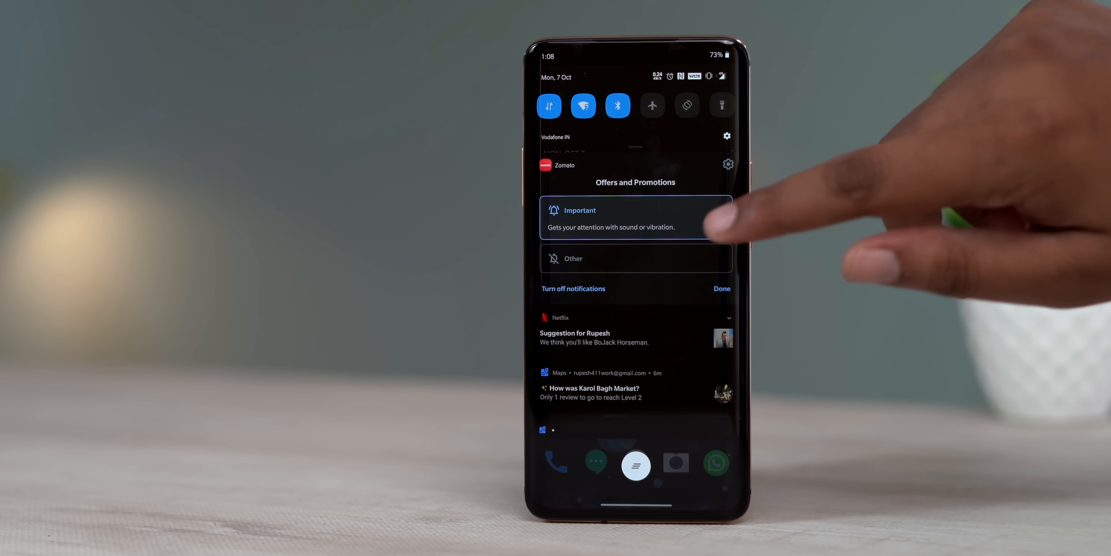
# - Choose the alert importance for Zomato's Offers and Promotions notifications
pyautogui.click(636, 258)
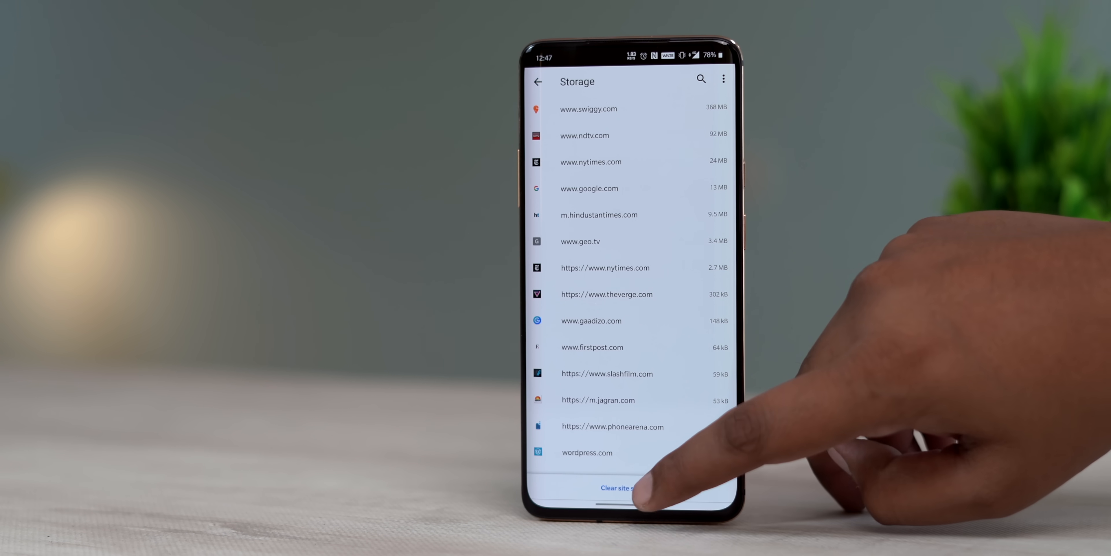
# - Clear all 512 MB of Chrome site storage and confirm with CLEAR
pyautogui.click(627, 488)
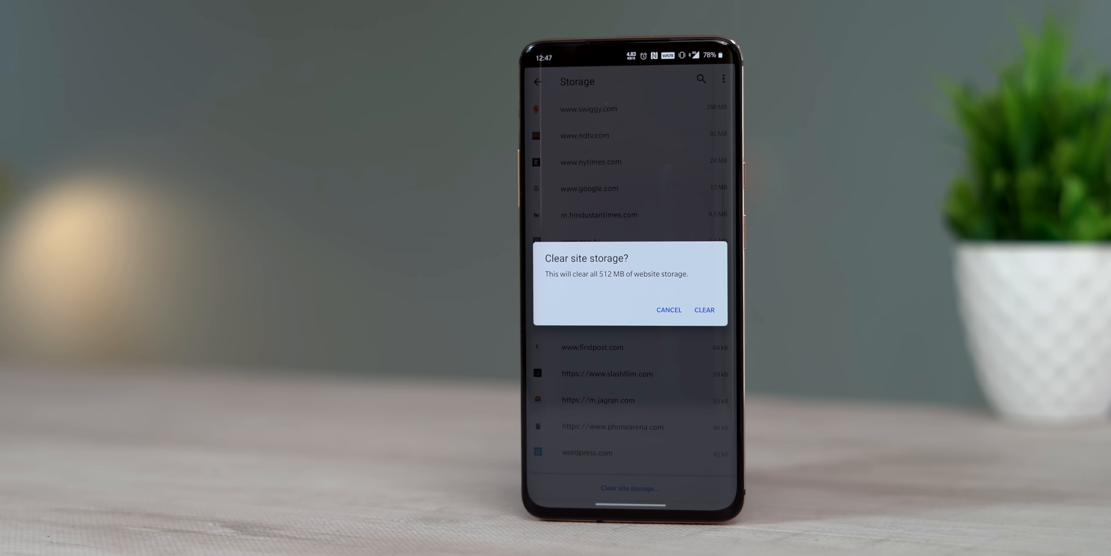
pyautogui.click(703, 309)
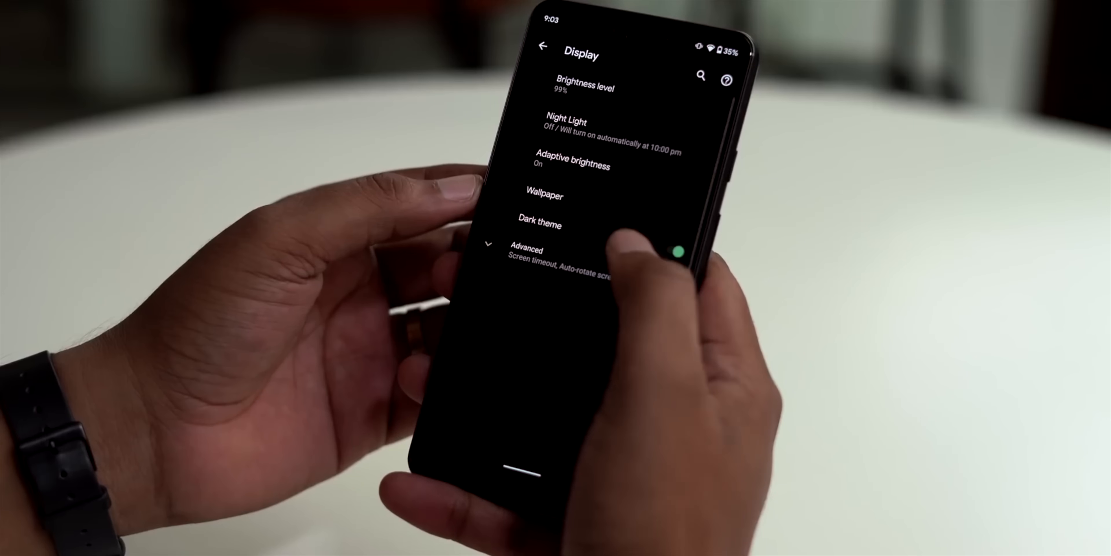
# - Reach Developer options through Settings > System
pyautogui.click(526, 249)
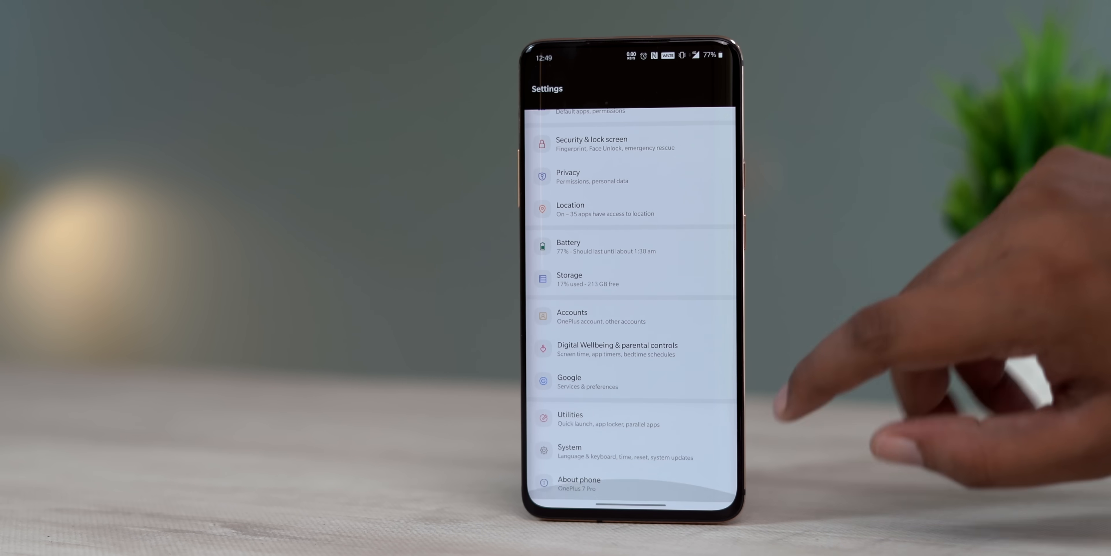
pyautogui.click(569, 451)
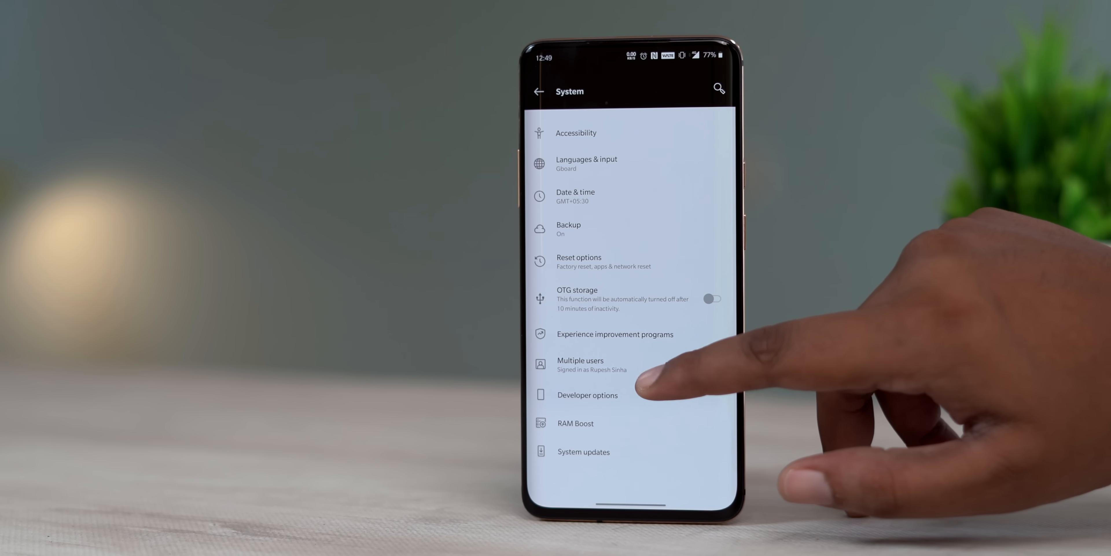
pyautogui.click(587, 394)
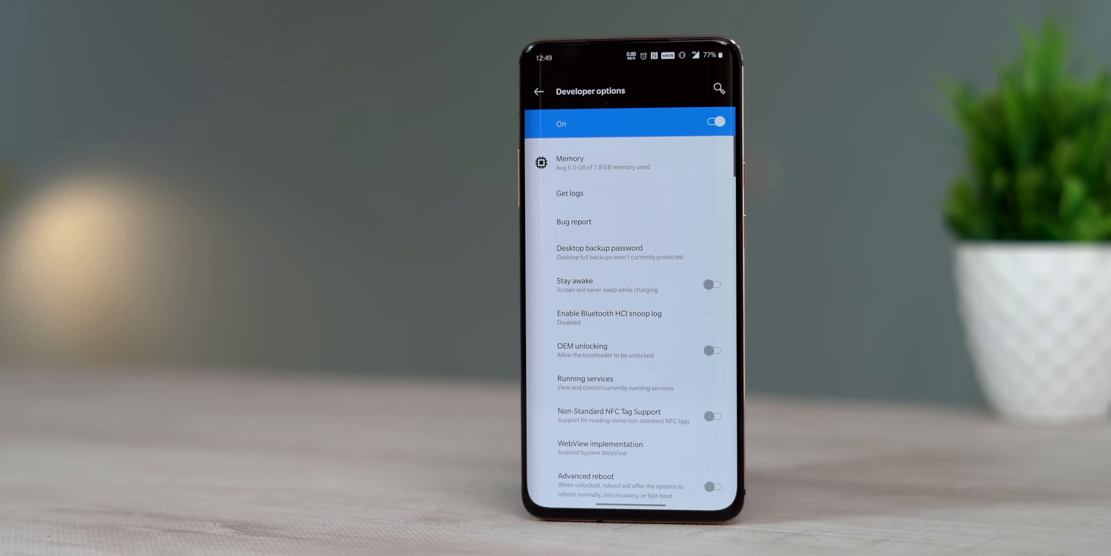
# - Enable Override force-dark under Hardware accelerated rendering
pyautogui.scroll(-3)
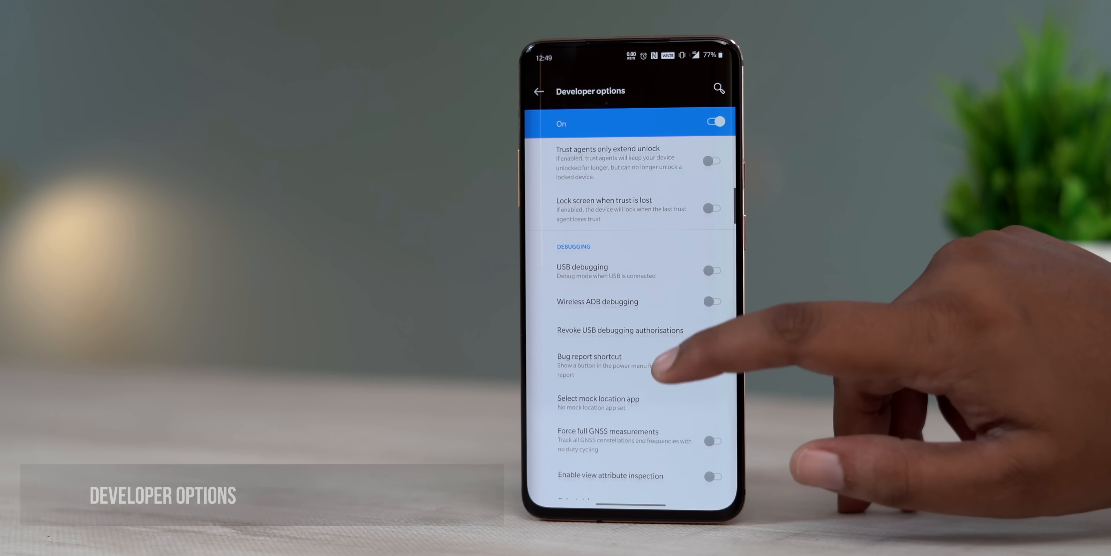
pyautogui.scroll(-3)
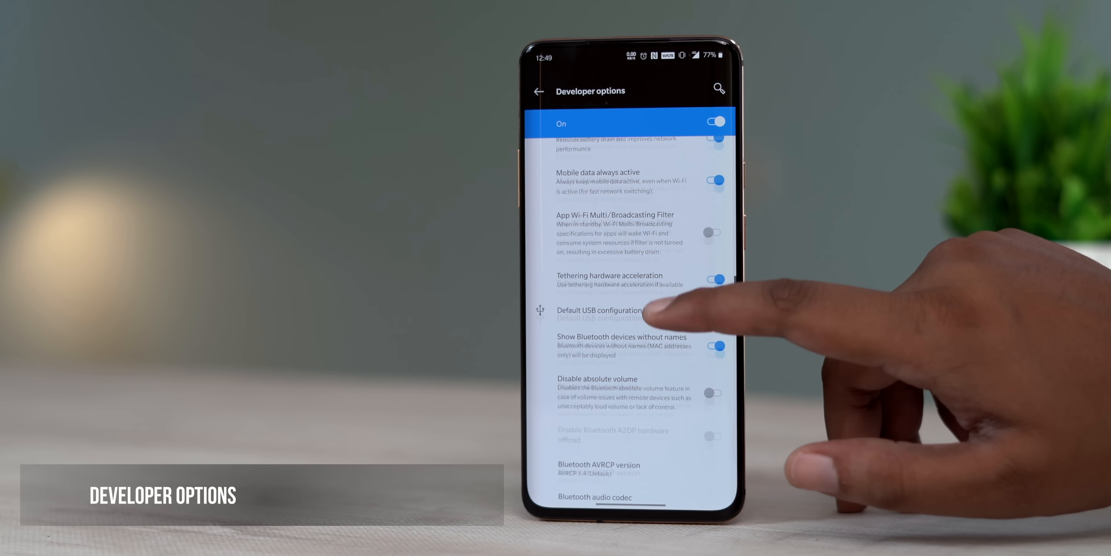
pyautogui.scroll(-3)
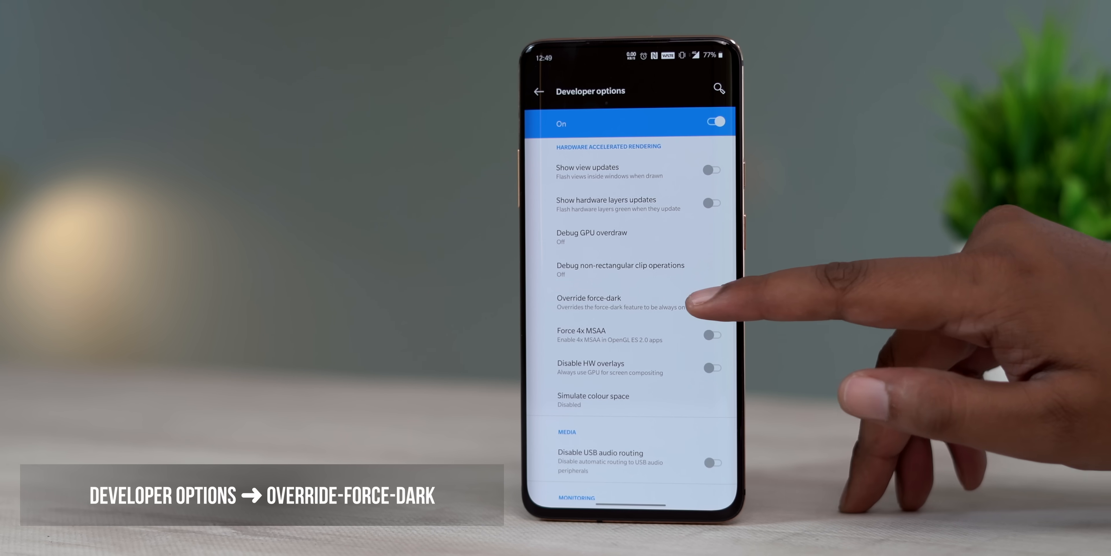
pyautogui.click(631, 302)
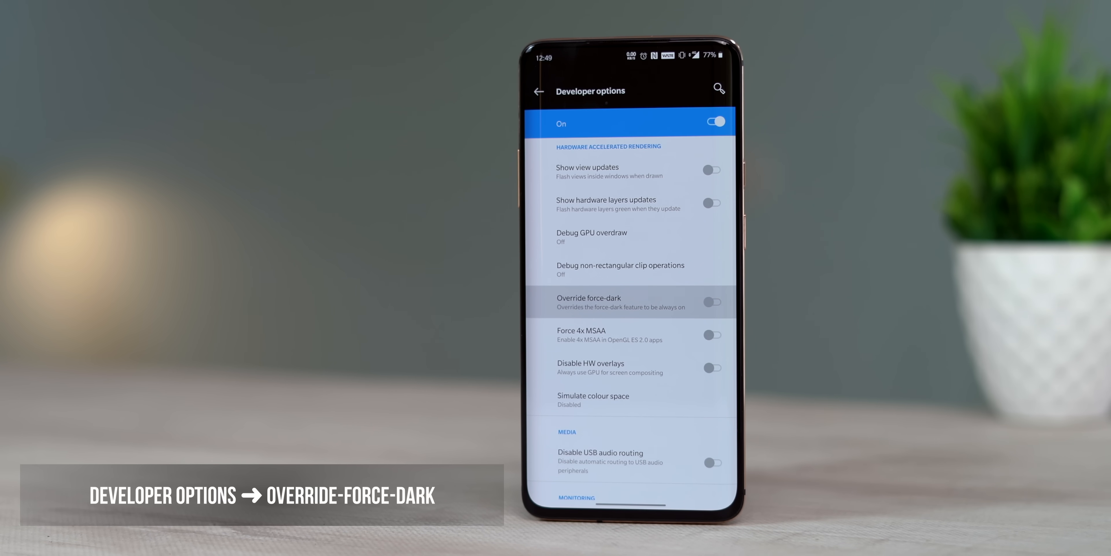
pyautogui.click(713, 301)
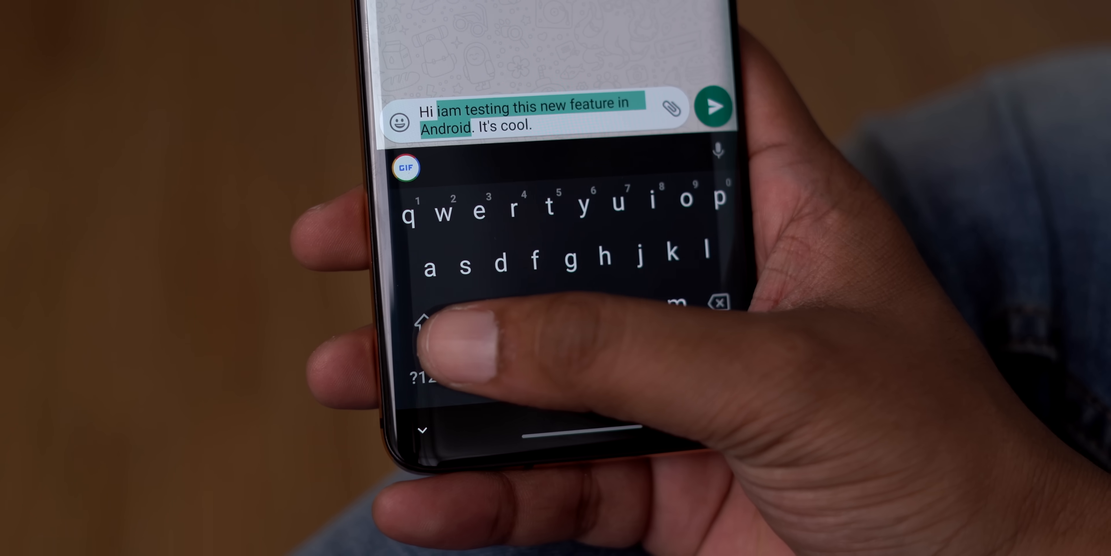
# - Highlight part of the typed test message using Gboard's selection gesture
pyautogui.click(427, 321)
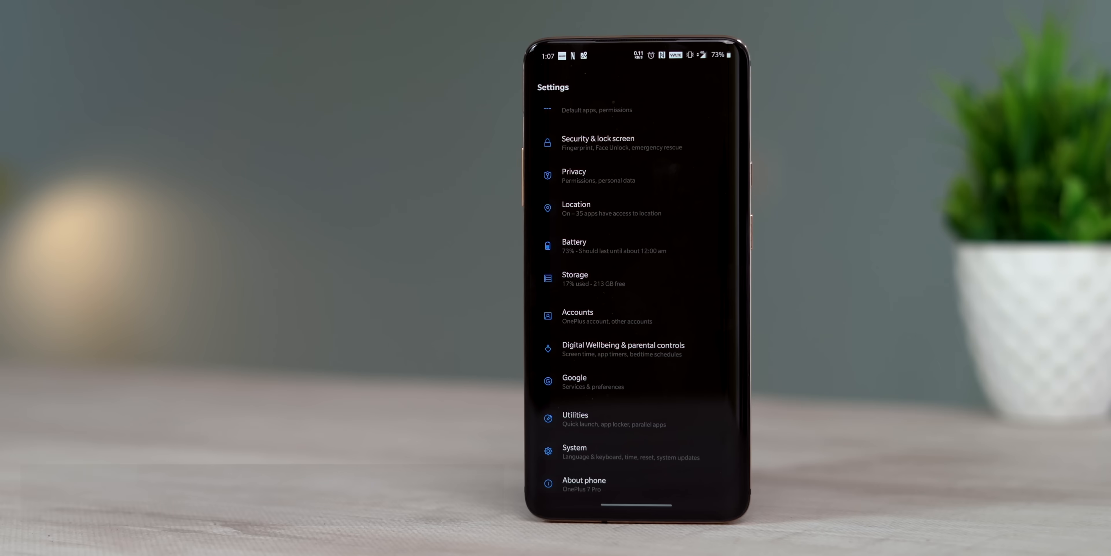
# - Show Digital Wellbeing's dashboard with Chrome's per-site usage and start a site timer
pyautogui.click(624, 348)
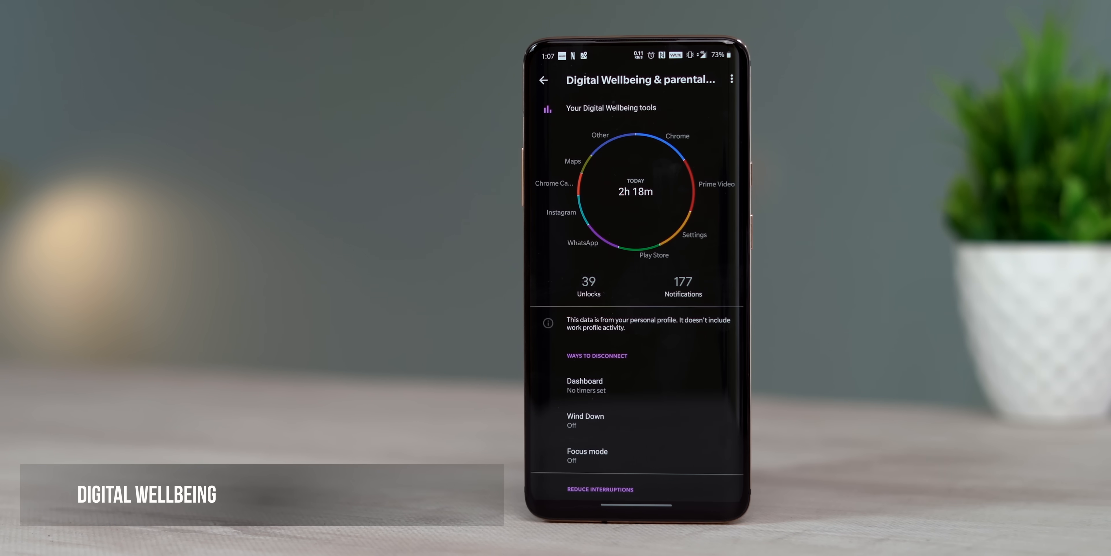
pyautogui.click(584, 381)
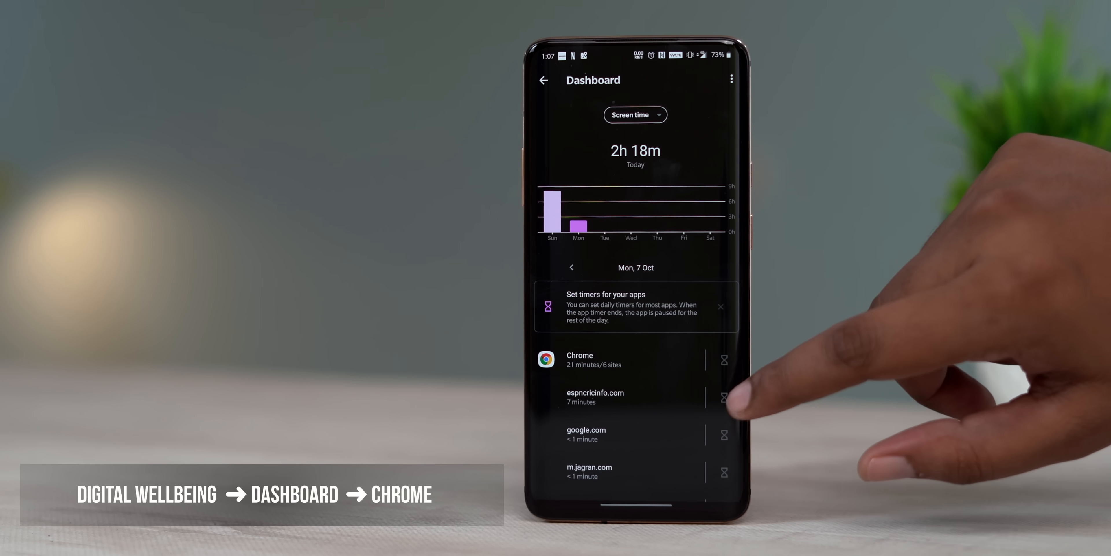
pyautogui.click(723, 397)
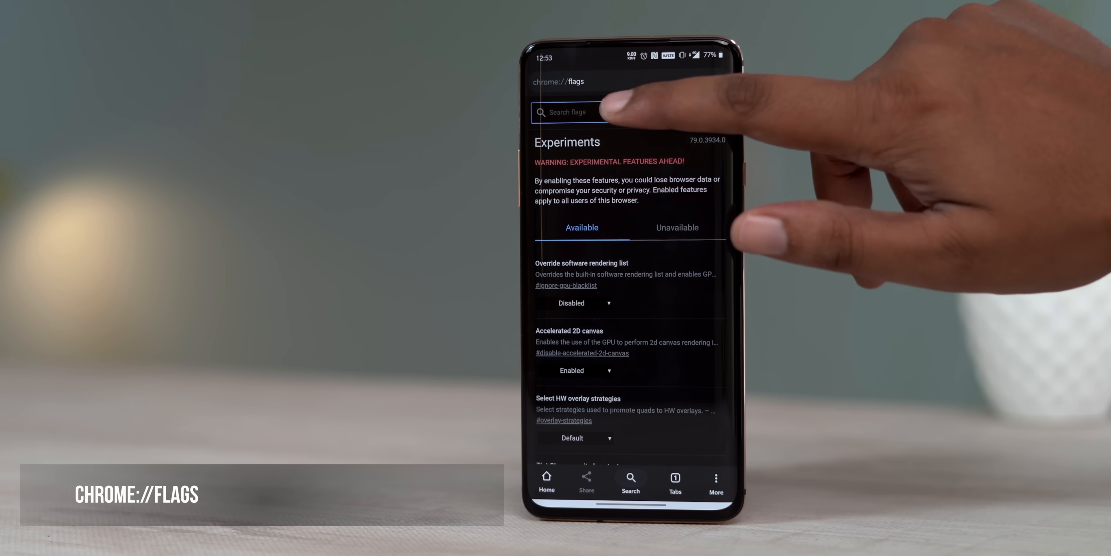
# - Search chrome://flags for 'Quiet' and expand the Quieter notification permission prompts state dropdown
pyautogui.click(591, 111)
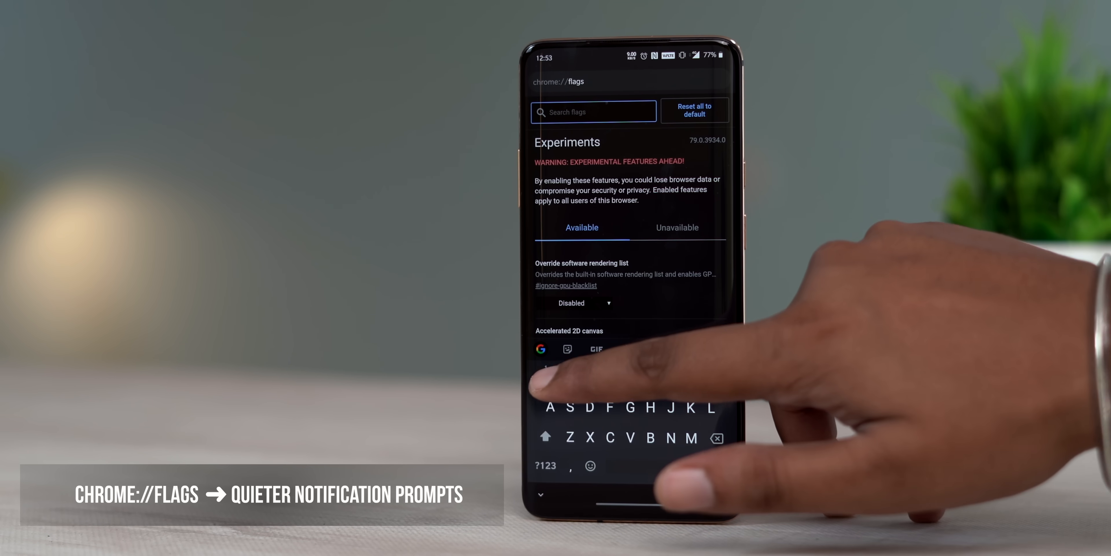
pyautogui.write('Quiet')
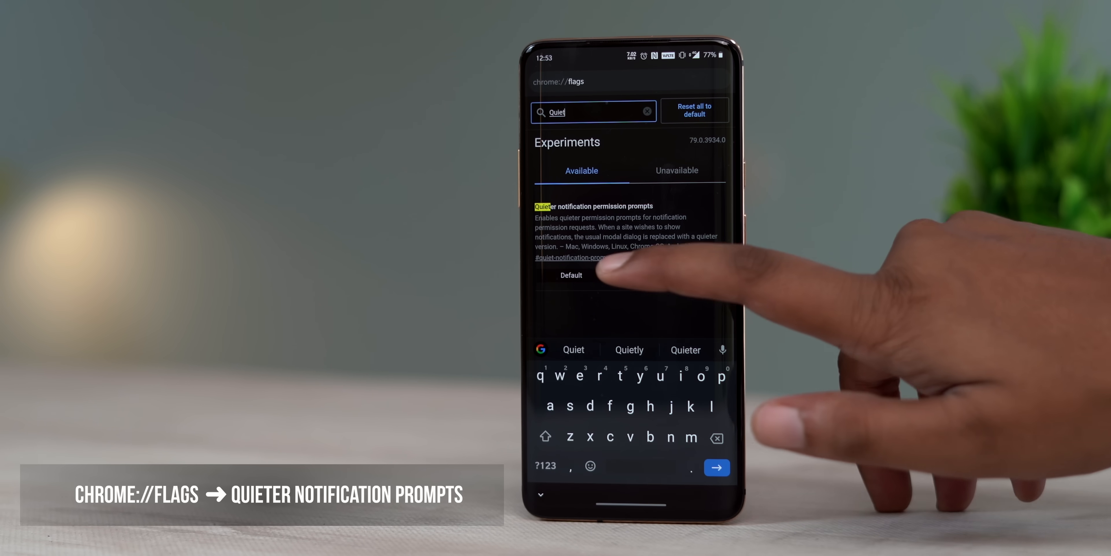
pyautogui.click(571, 274)
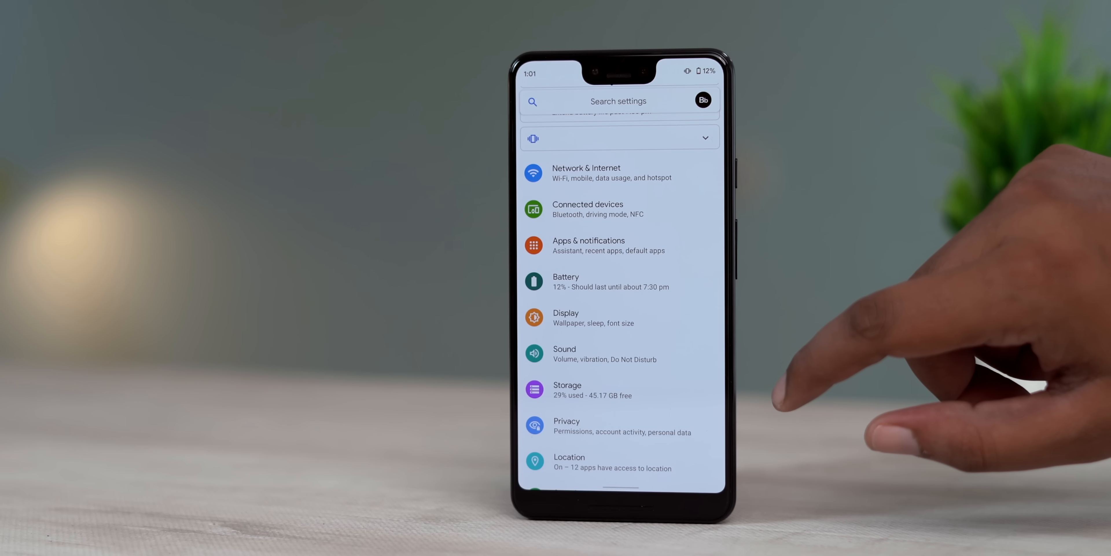
# - Set Battery Saver's schedule to Based on your routine
pyautogui.click(597, 281)
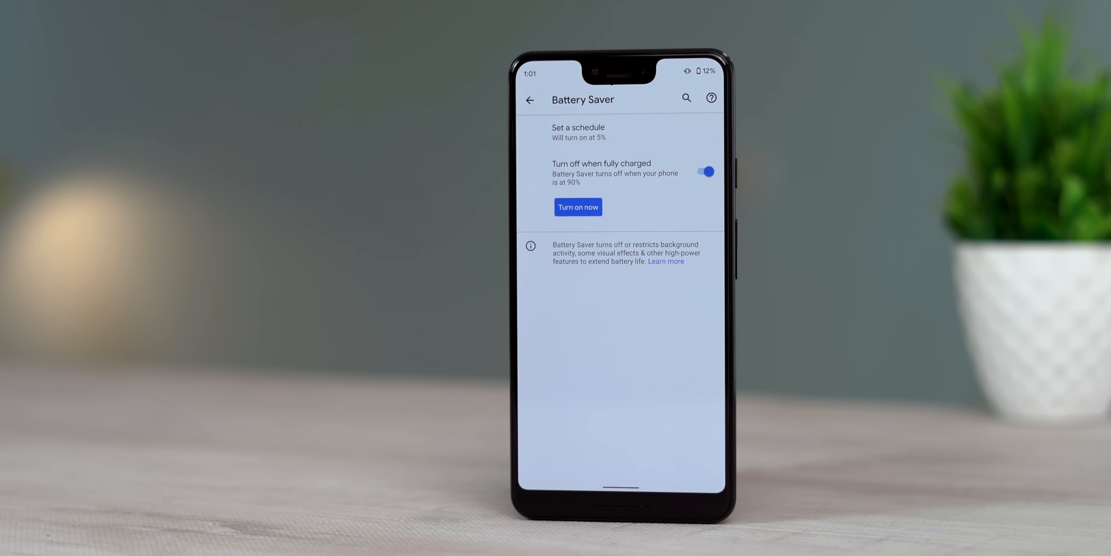
pyautogui.click(578, 132)
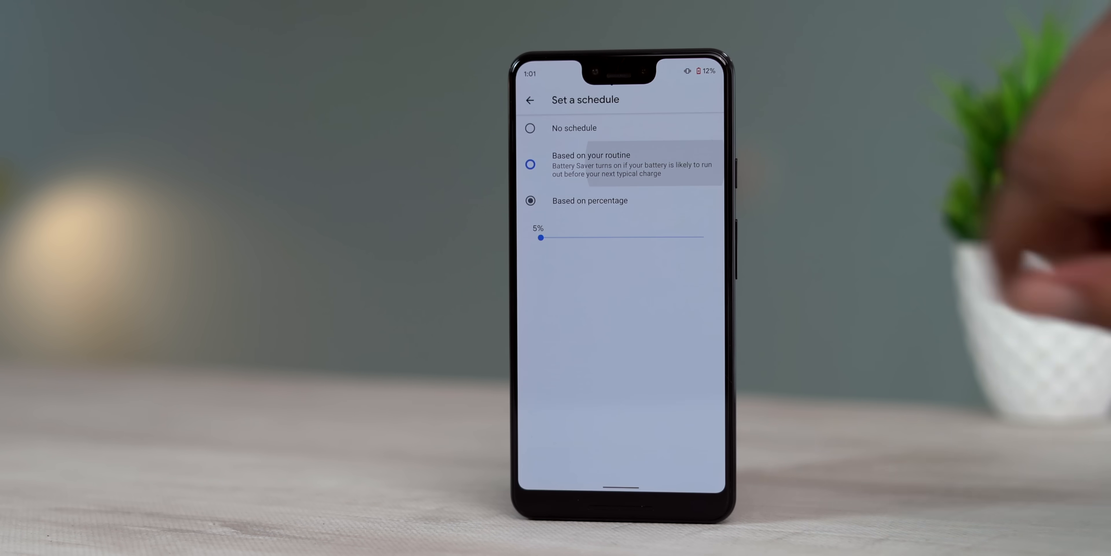
pyautogui.click(530, 164)
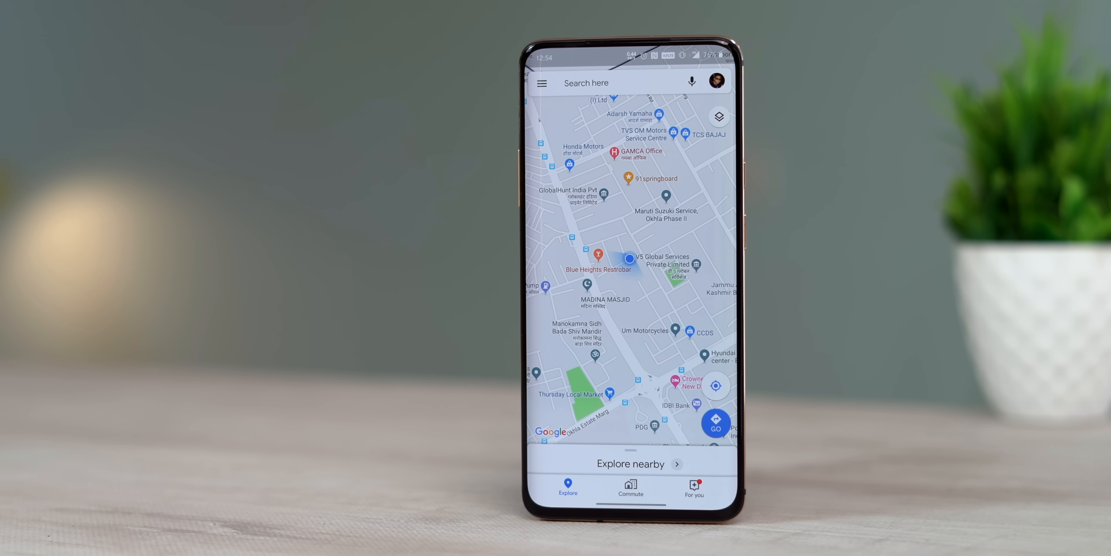
# - Turn on the Street View coverage layer in Maps and pan across the covered roads
pyautogui.click(718, 116)
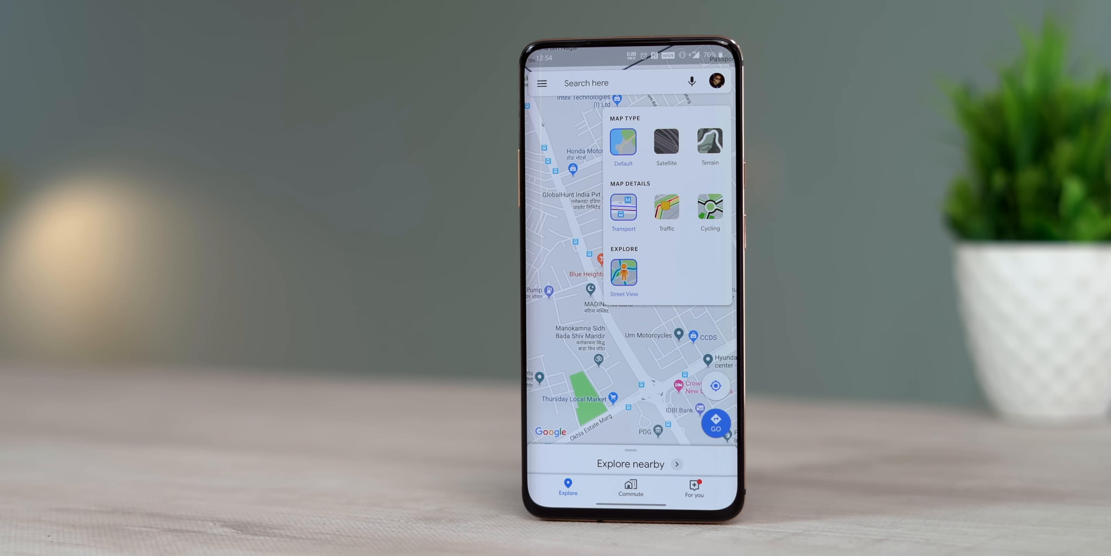
pyautogui.click(652, 354)
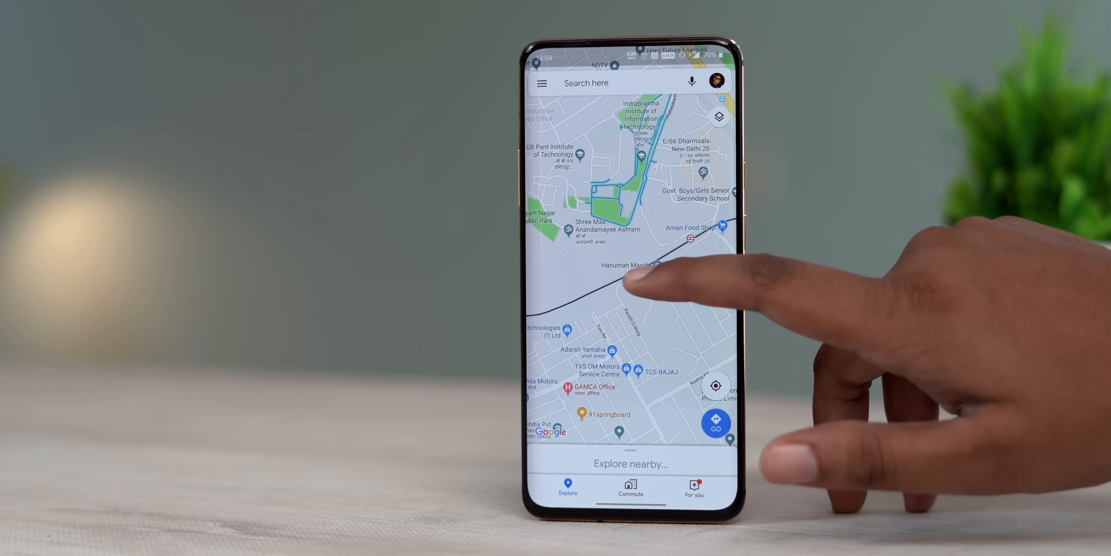
pyautogui.moveTo(638, 283); pyautogui.dragTo(631, 354)
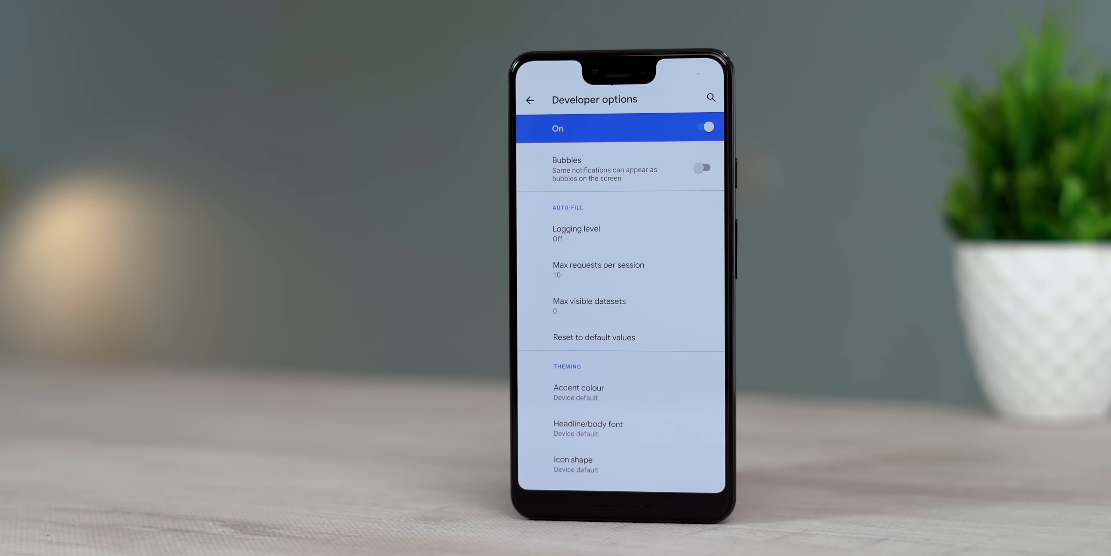
# - Set the system accent colour to Green, then change it to Ocean
pyautogui.click(579, 387)
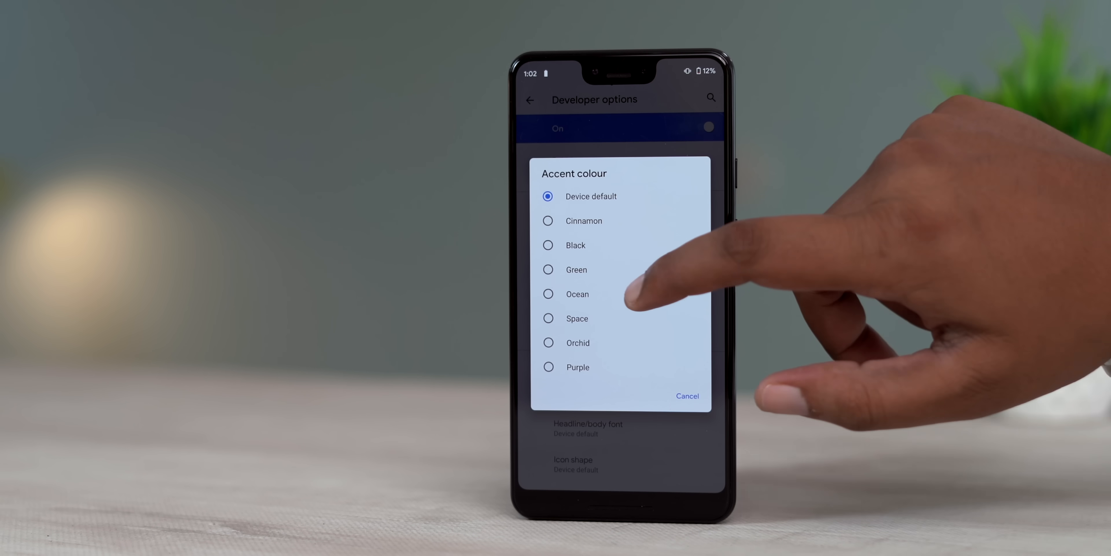
pyautogui.click(577, 269)
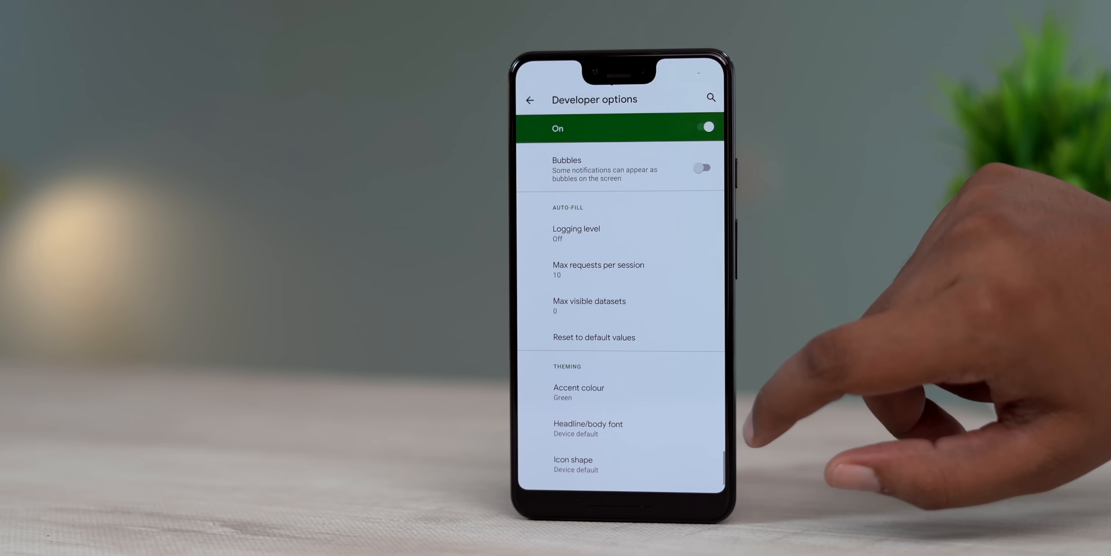
pyautogui.click(579, 392)
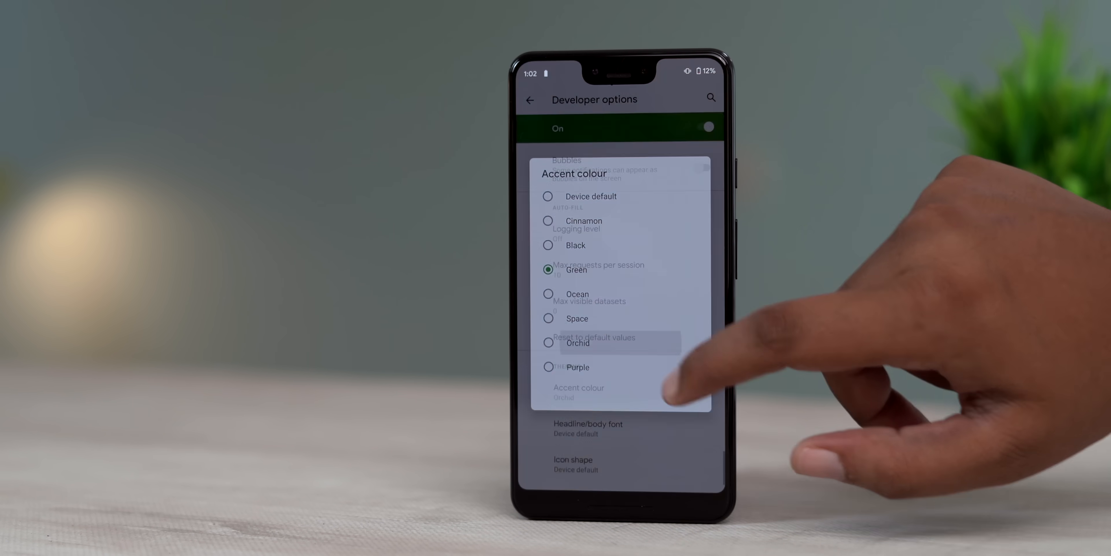
pyautogui.click(577, 293)
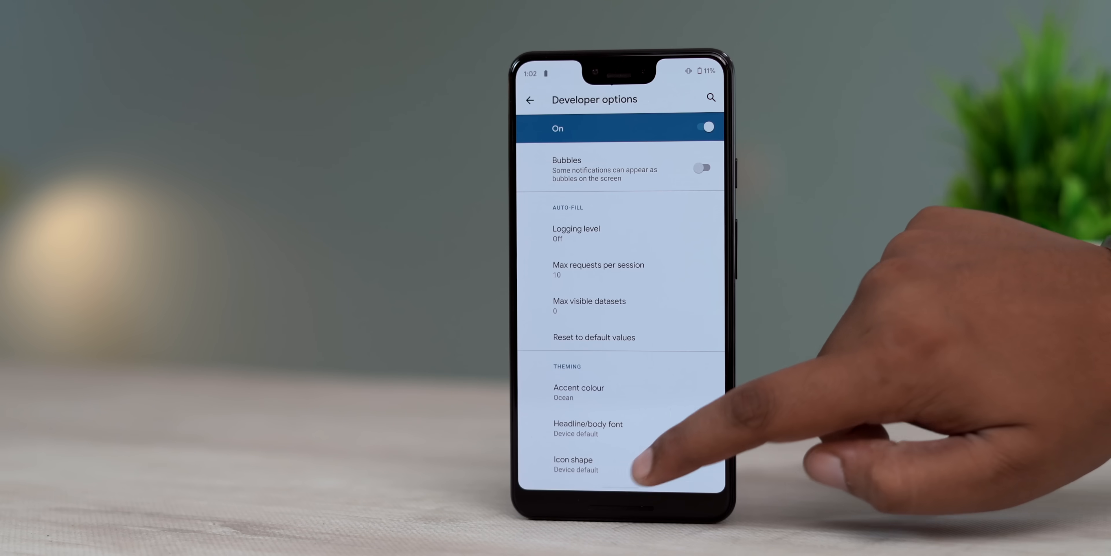